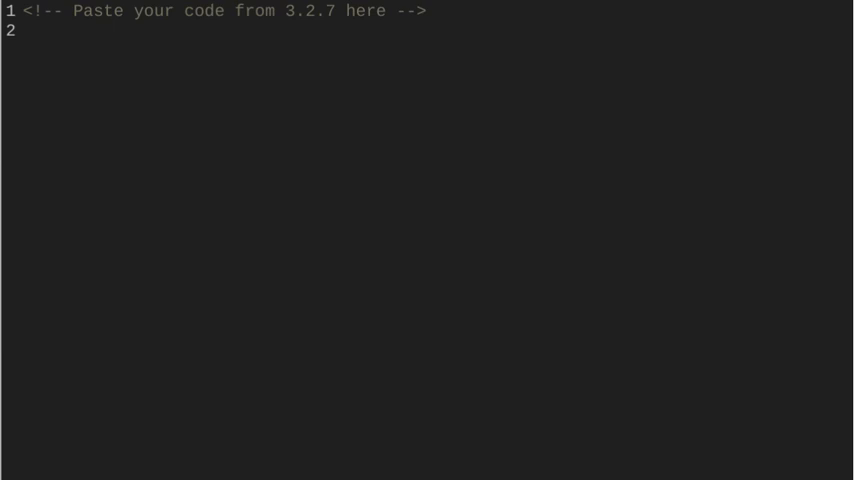
Replace the placeholder with the 53-line At Risk Foods page code and scroll to check it
{"action": "left_click", "coordinate": [25, 33]}
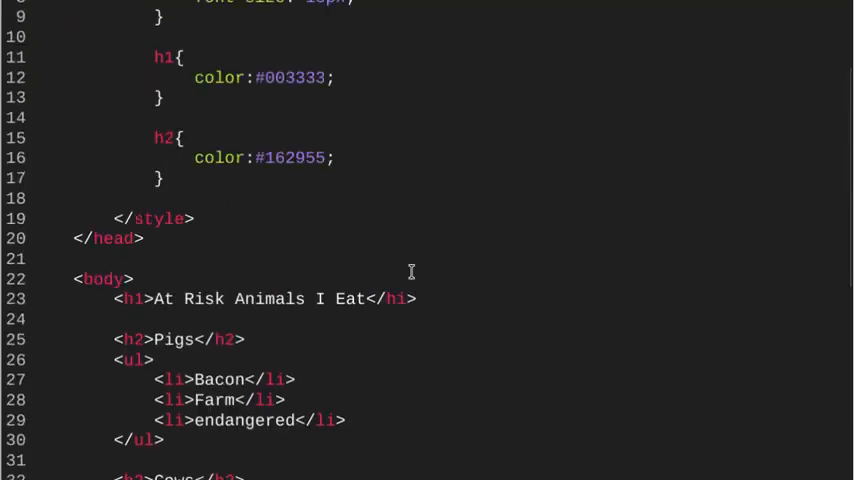
{"action": "scroll", "scroll_direction": "down", "scroll_amount": 3}
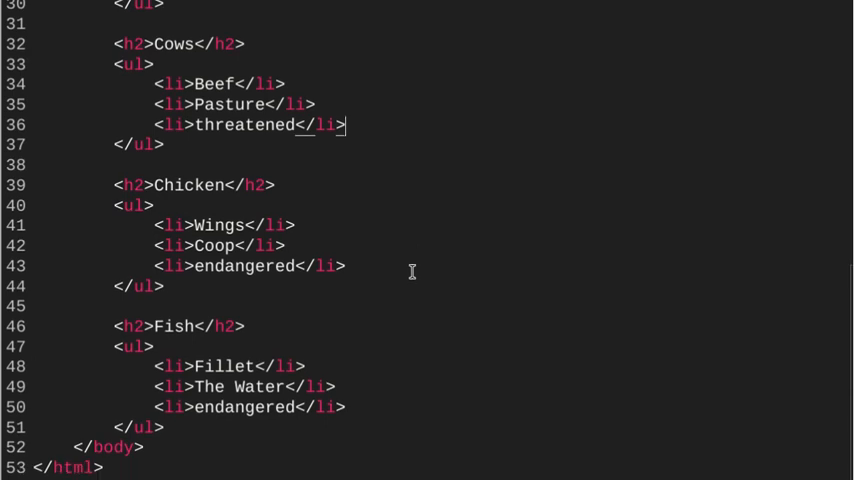
{"action": "scroll", "scroll_direction": "up", "scroll_amount": 3}
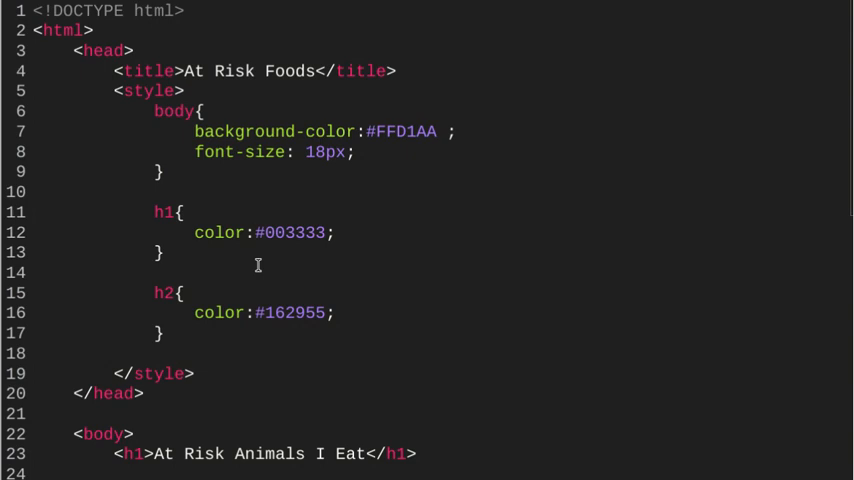
{"action": "mouse_move", "coordinate": [258, 265]}
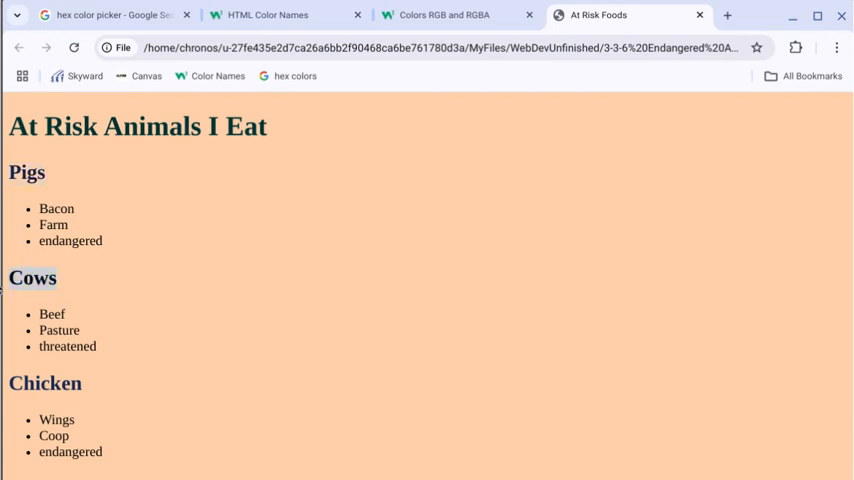
Scroll the reloaded At Risk Foods preview to review the animal headings and lists
{"action": "scroll", "scroll_direction": "down", "scroll_amount": 3}
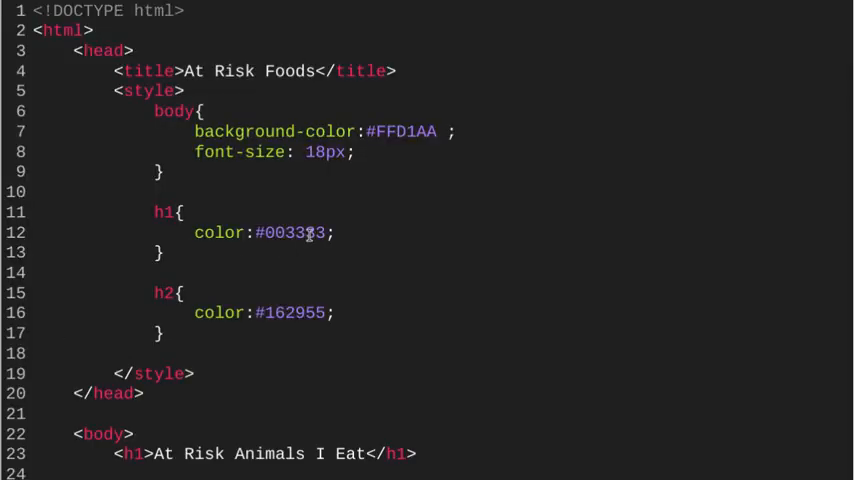
Add a .scientific-name { font-style: italic; } rule after the h2 rule
{"action": "scroll", "scroll_direction": "down", "scroll_amount": 3}
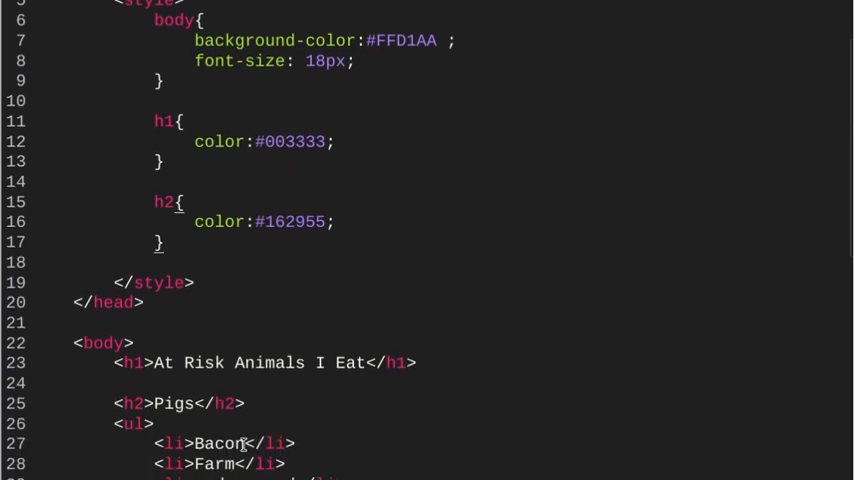
{"action": "double_click", "coordinate": [220, 443]}
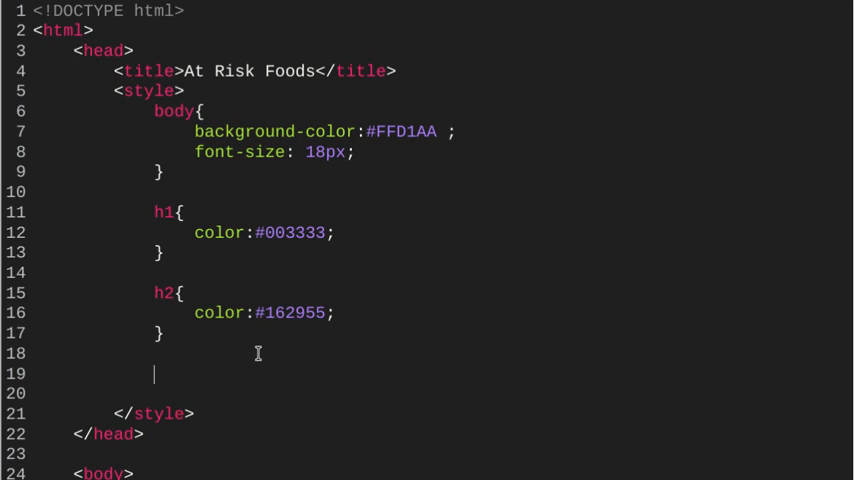
{"action": "type", "text": "."}
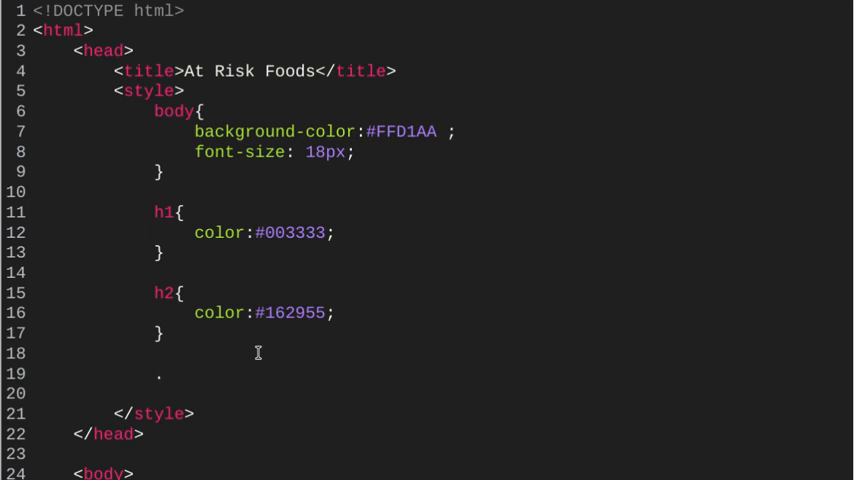
{"action": "type", "text": "scien"}
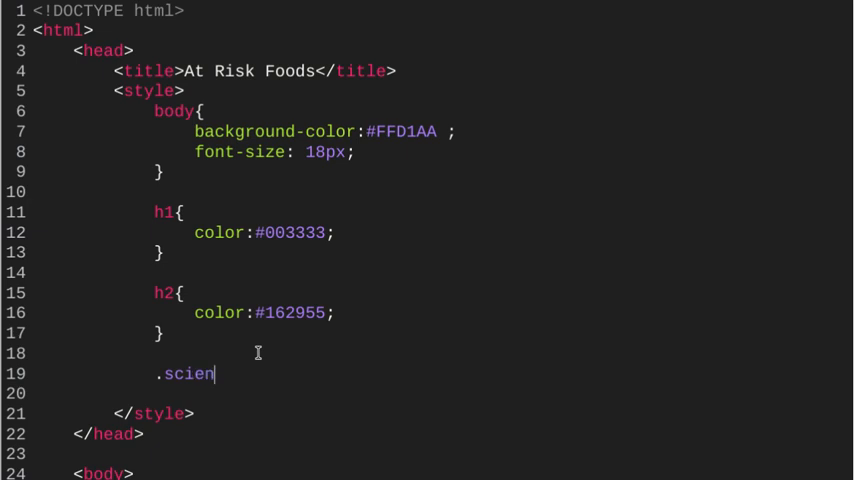
{"action": "type", "text": "tific"}
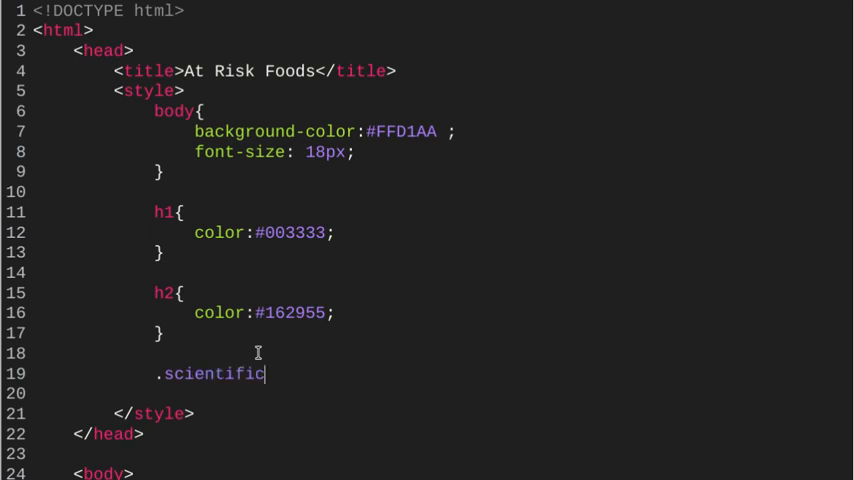
{"action": "type", "text": "-n"}
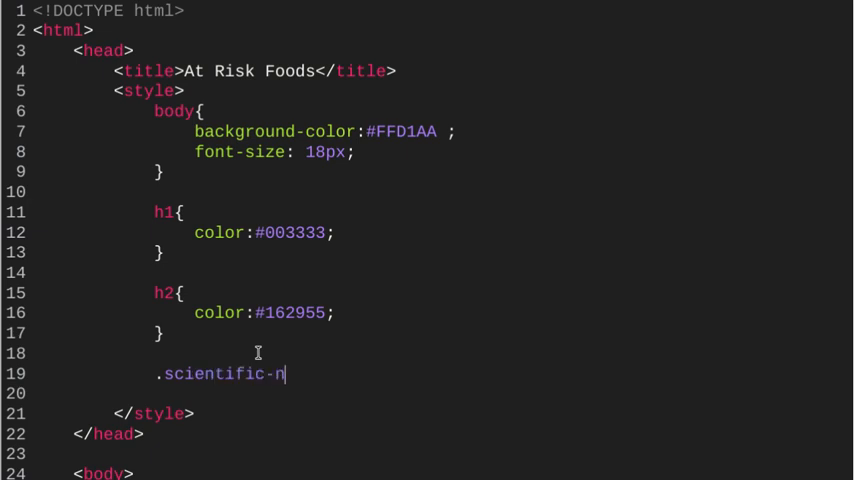
{"action": "type", "text": "ame"}
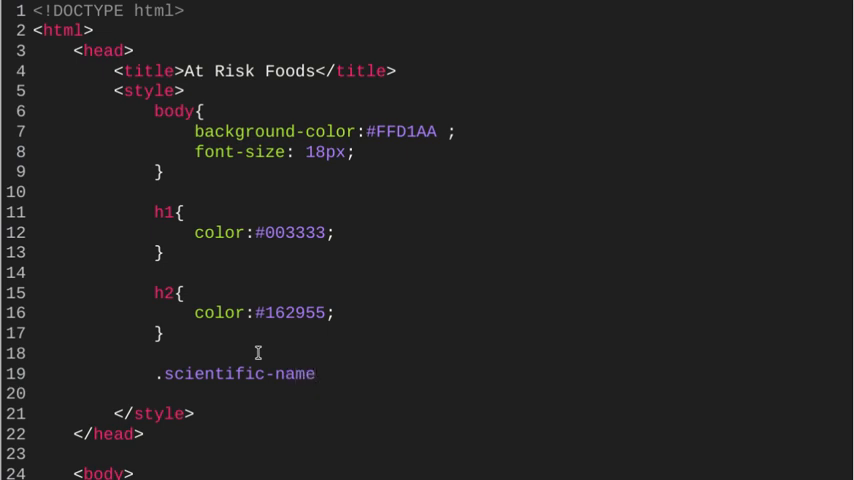
{"action": "type", "text": "{"}
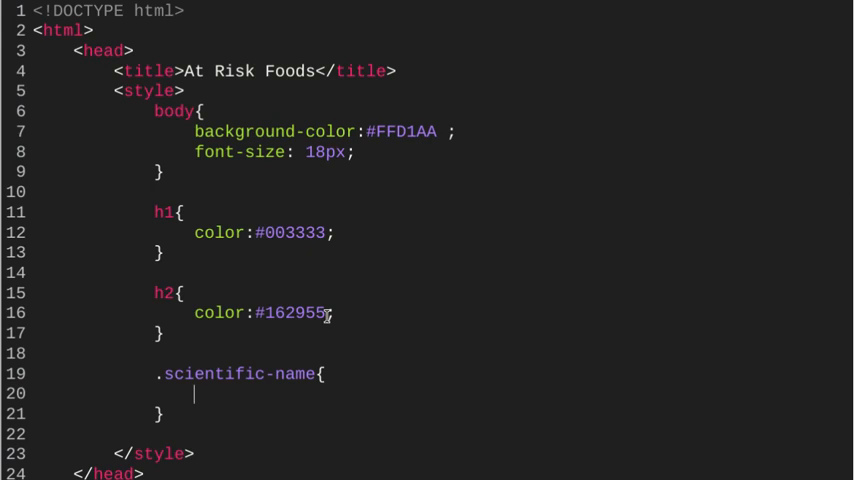
{"action": "type", "text": "font-"}
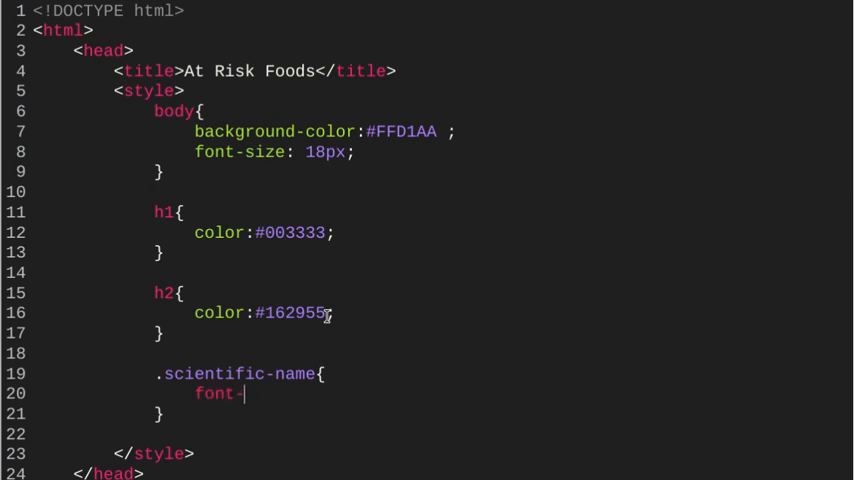
{"action": "type", "text": "s"}
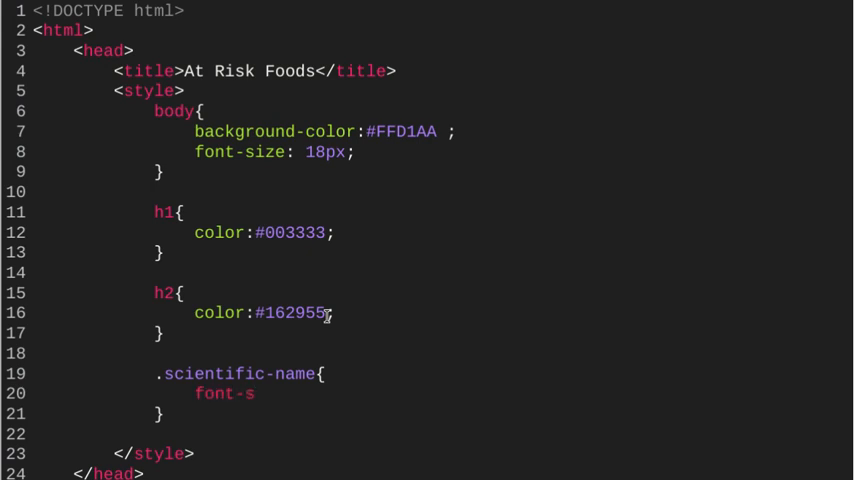
{"action": "type", "text": "tyle:"}
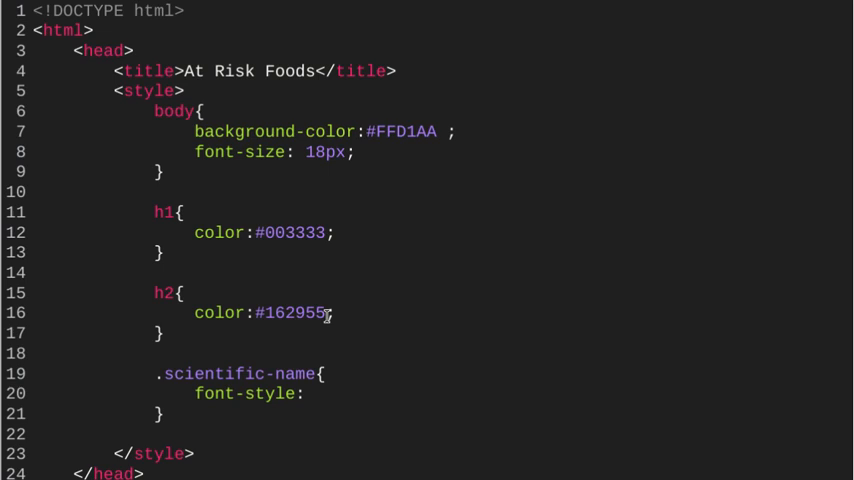
{"action": "type", "text": "it"}
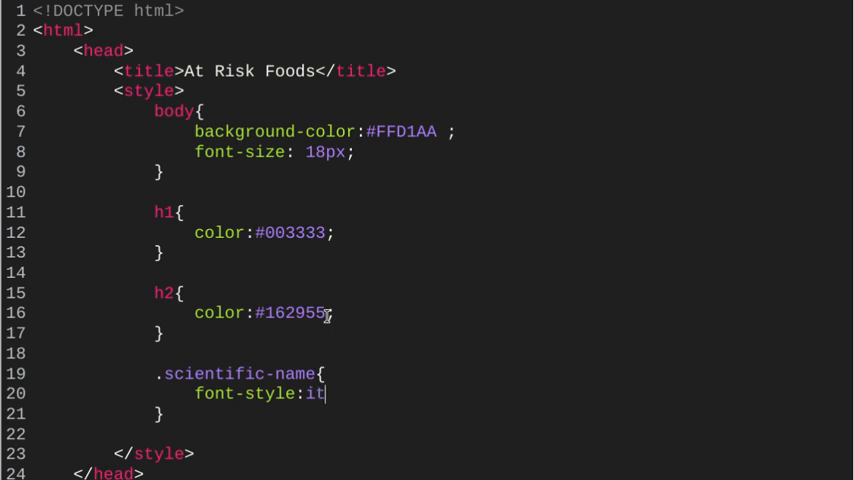
{"action": "type", "text": "alic;"}
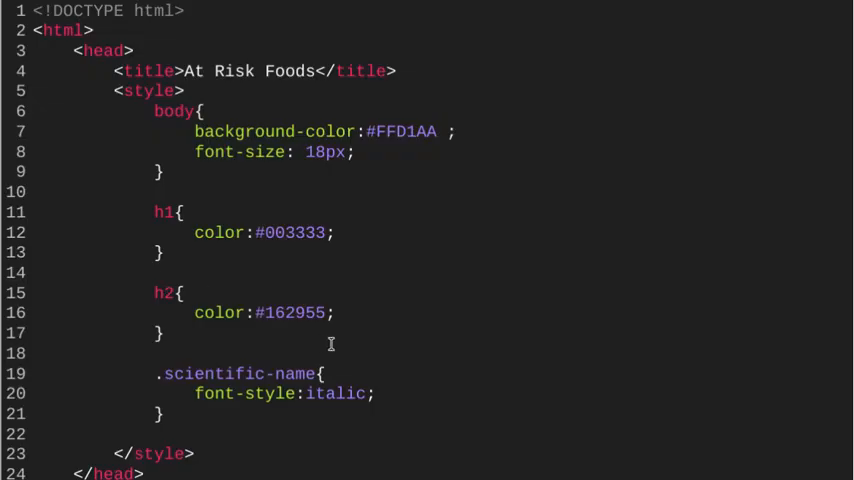
Add class="scientific-name" to the Bacon <li> tag on line 31
{"action": "scroll", "scroll_direction": "down", "scroll_amount": 3}
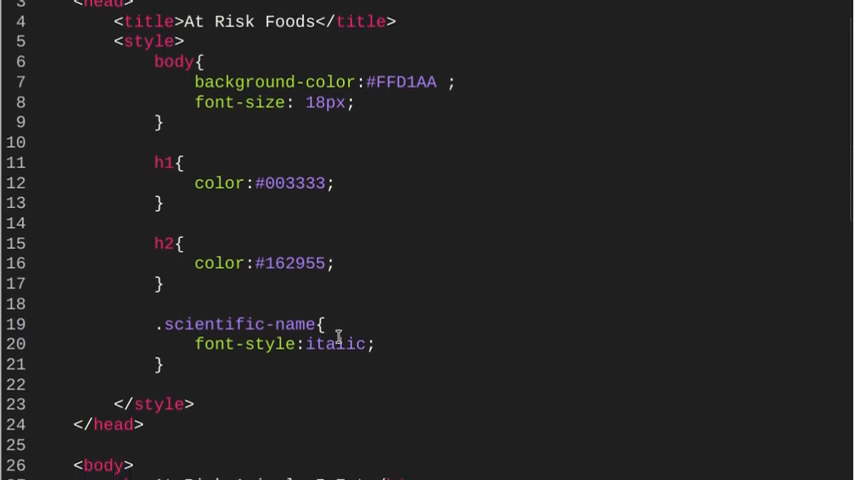
{"action": "scroll", "scroll_direction": "down", "scroll_amount": 3}
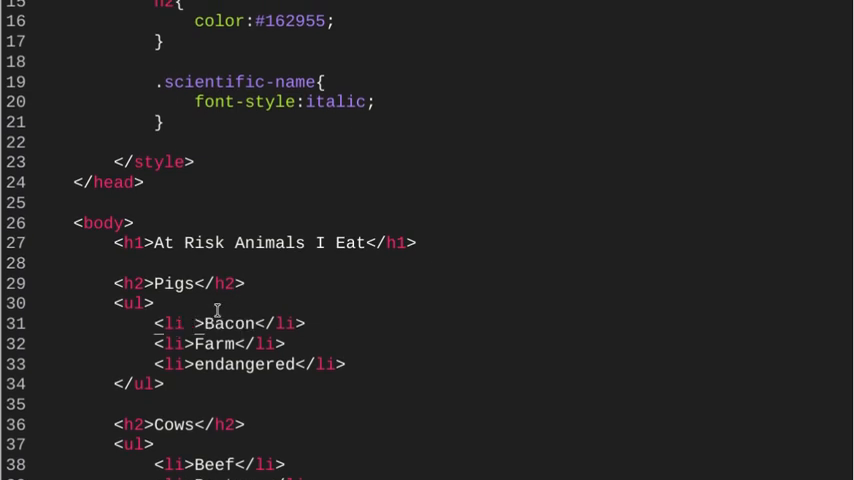
{"action": "type", "text": "class=\""}
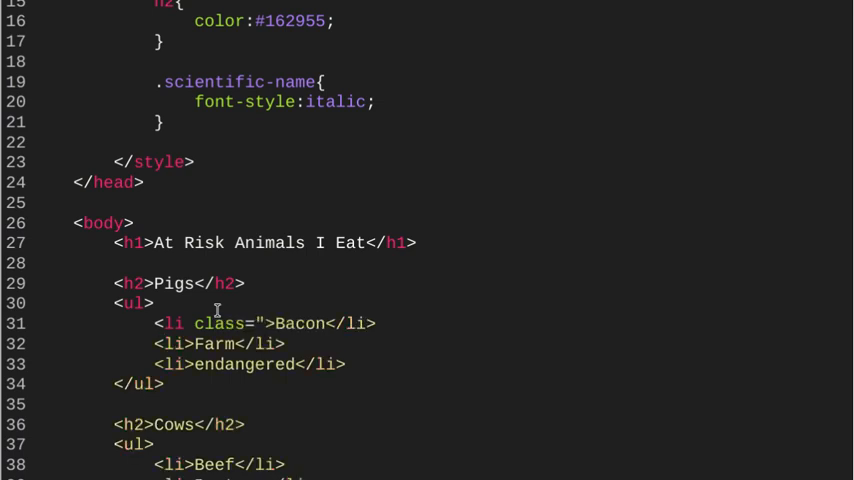
{"action": "type", "text": "s"}
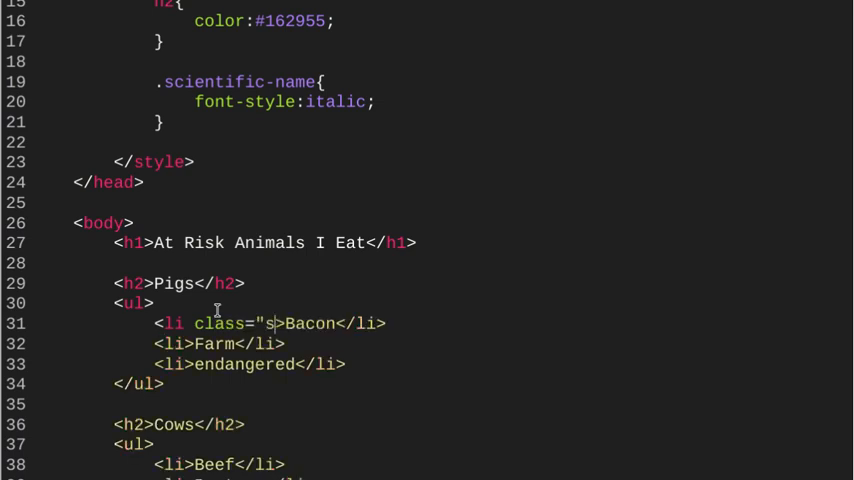
{"action": "type", "text": "cienti"}
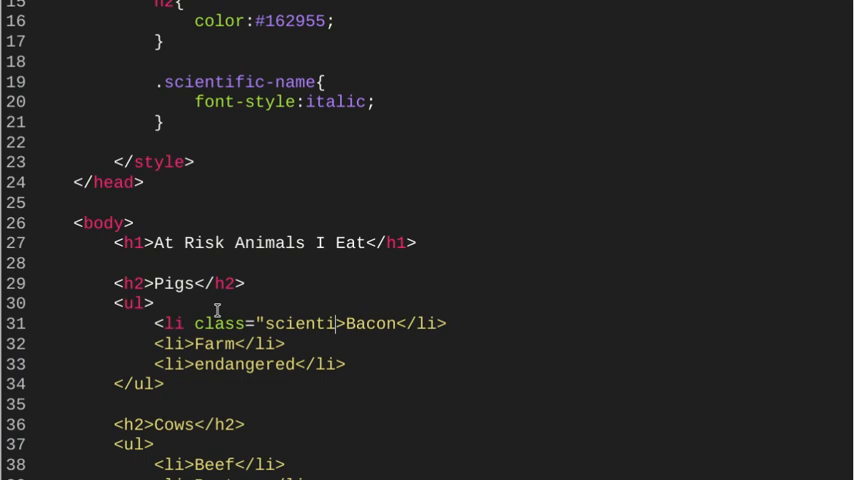
{"action": "type", "text": "fic"}
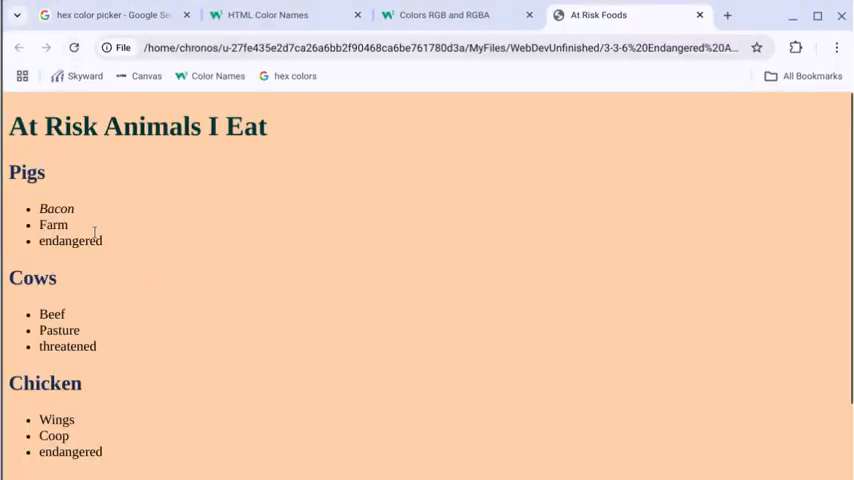
Refresh the At Risk Foods preview to confirm Bacon is italic
{"action": "double_click", "coordinate": [56, 209]}
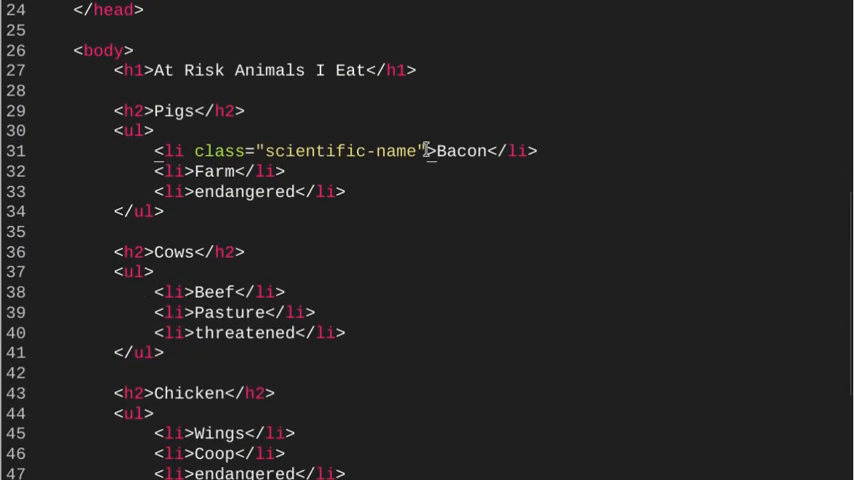
Copy class="scientific-name" from Bacon into the Beef, Wings and other first list items
{"action": "double_click", "coordinate": [308, 151]}
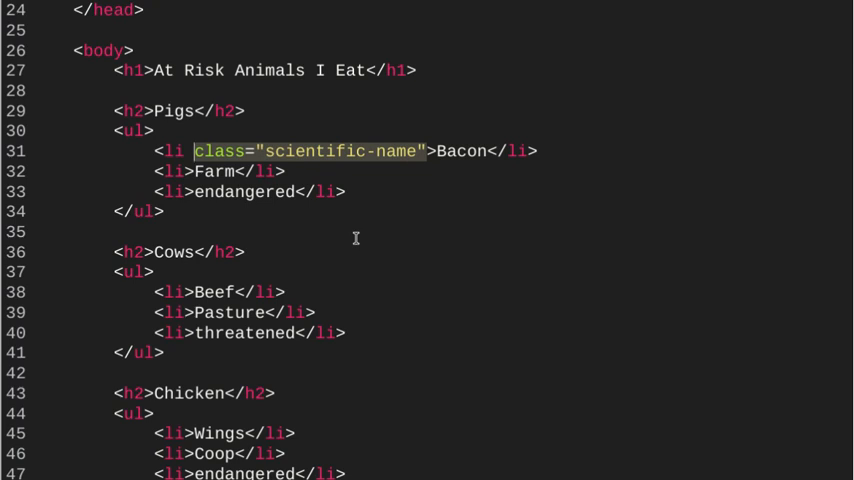
{"action": "mouse_move", "coordinate": [245, 263]}
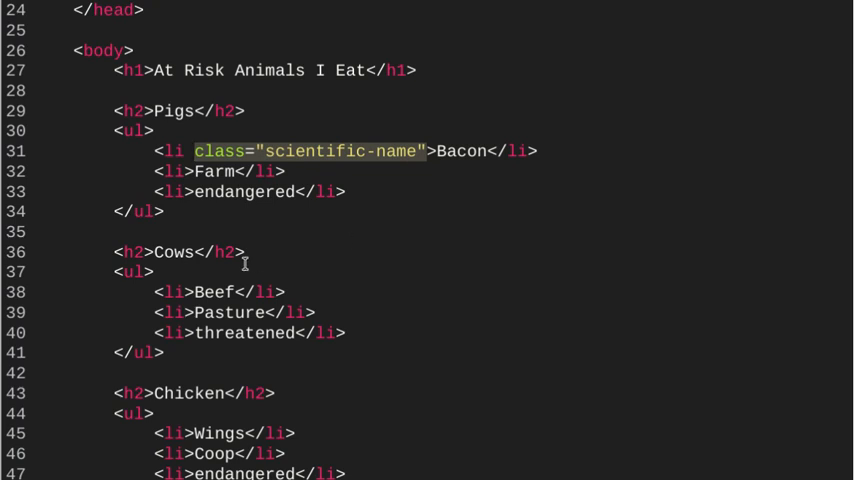
{"action": "type", "text": "class=\"scientific-name\""}
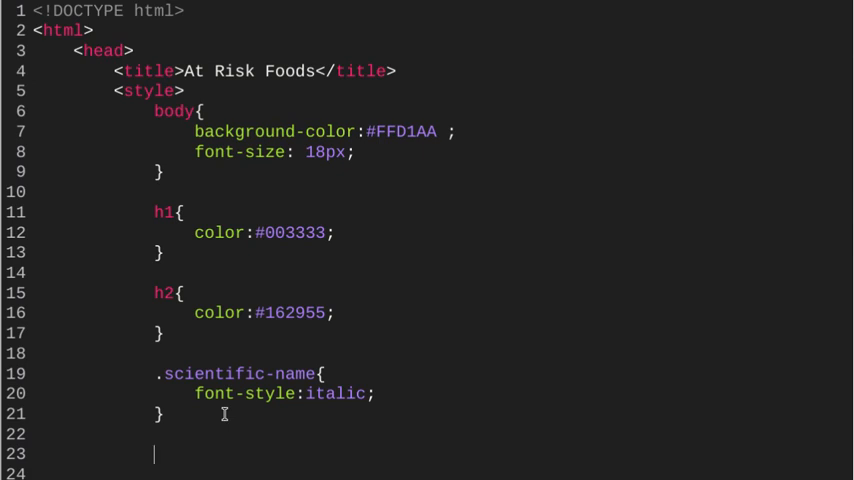
Add a .threatened rule with color: OrangeRed below .scientific-name
{"action": "type", "text": "."}
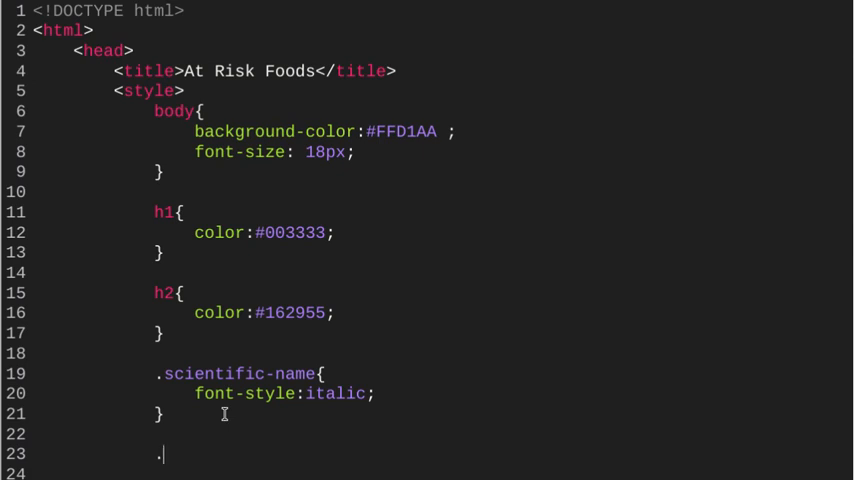
{"action": "type", "text": "threaten"}
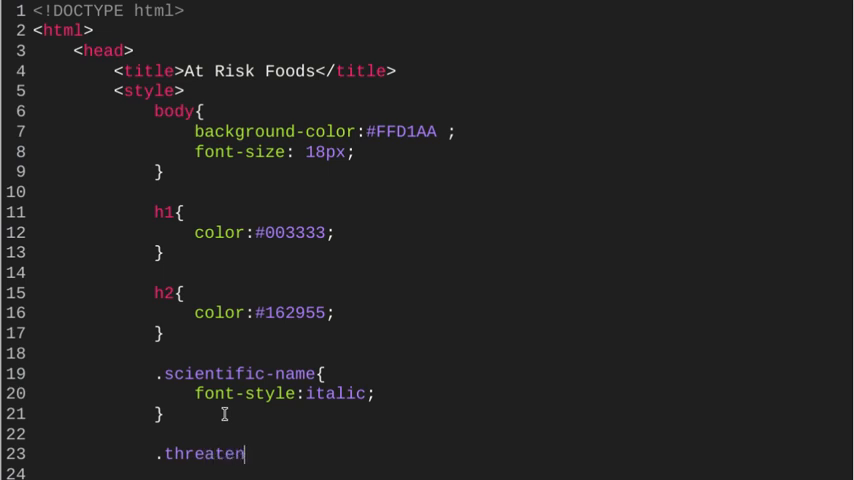
{"action": "type", "text": "ed{"}
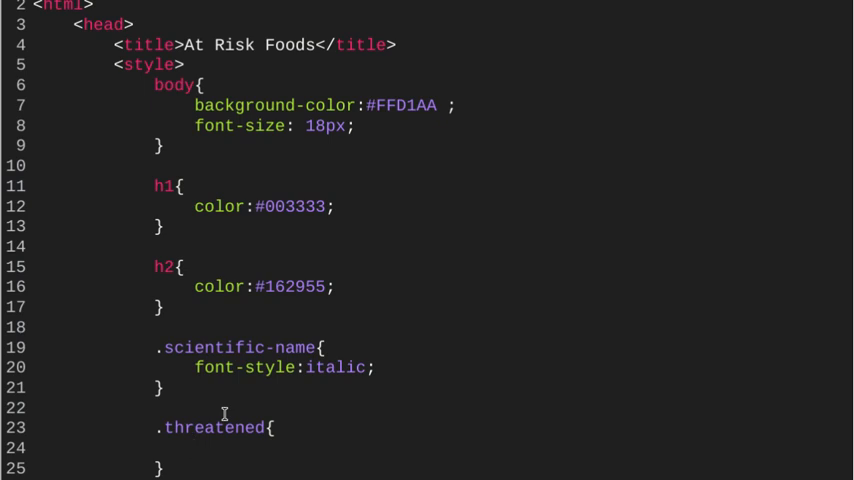
{"action": "type", "text": "color:"}
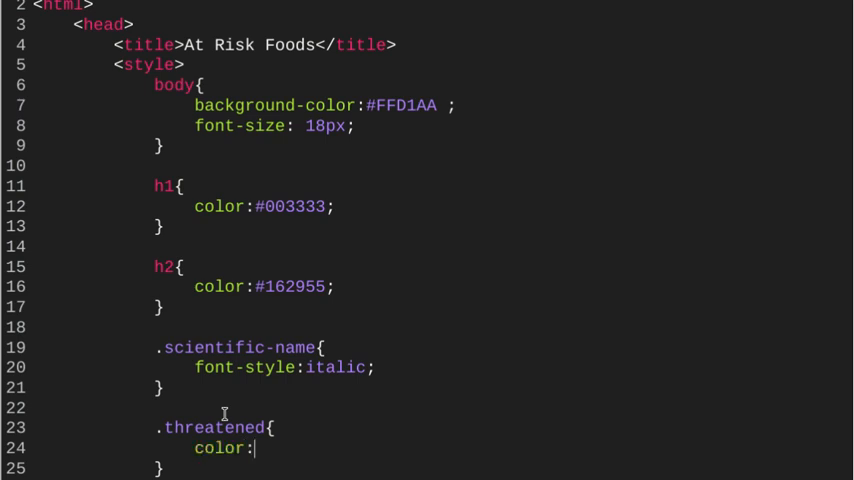
{"action": "type", "text": "Oran"}
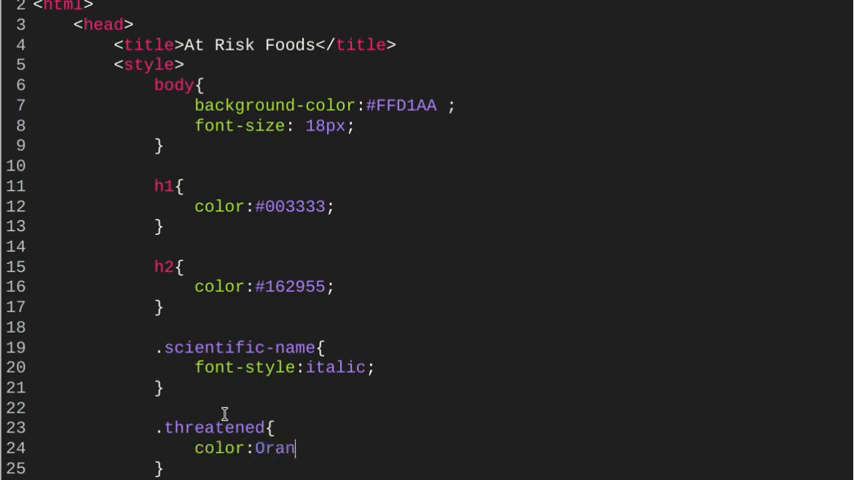
{"action": "type", "text": "geRed;"}
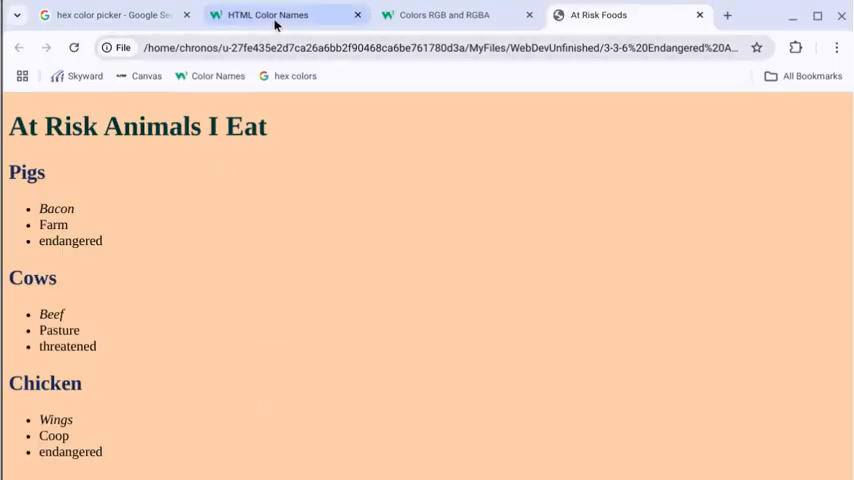
Check the HTML Color Names reference tab in Chrome
{"action": "left_click", "coordinate": [267, 15]}
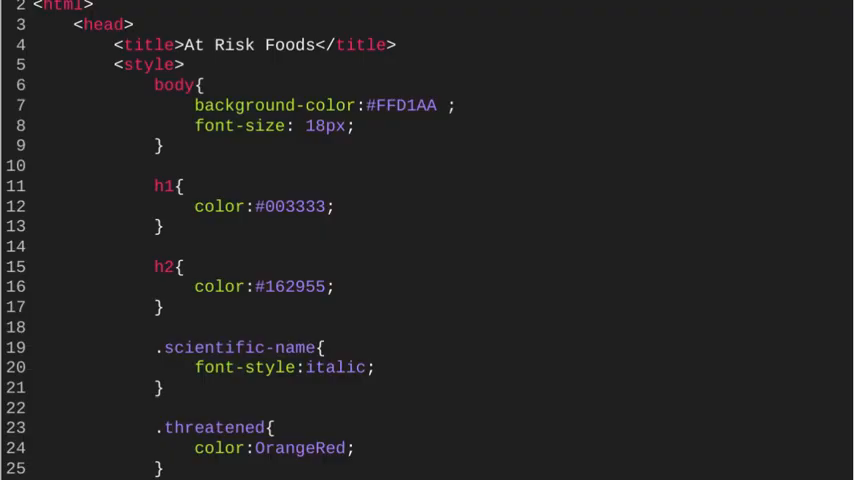
Add class="threatened" to the Cows list's threatened item on line 44
{"action": "scroll", "scroll_direction": "down", "scroll_amount": 3}
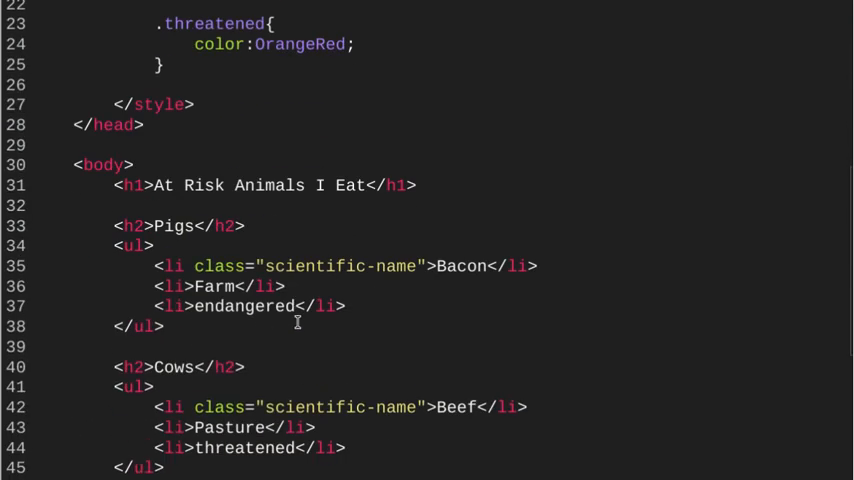
{"action": "scroll", "scroll_direction": "down", "scroll_amount": 3}
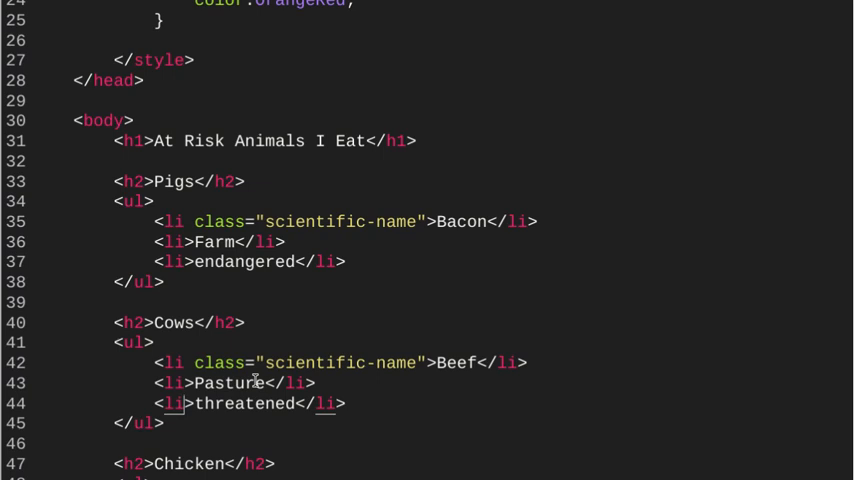
{"action": "scroll", "scroll_direction": "down", "scroll_amount": 3}
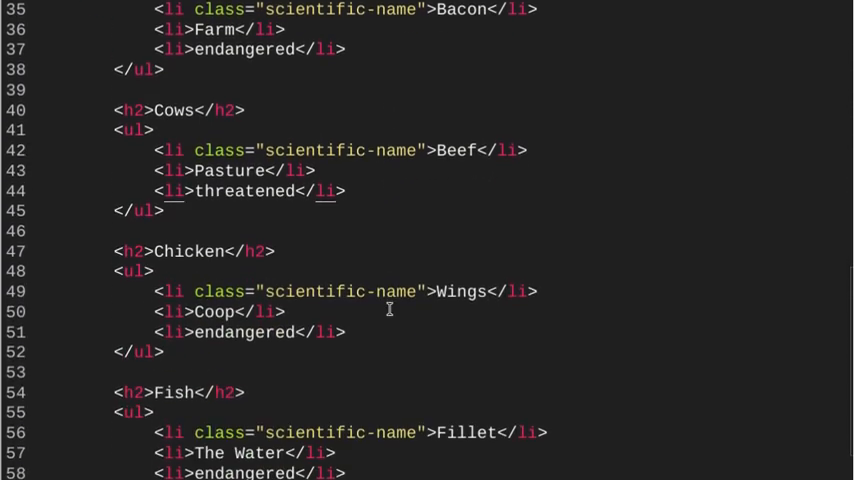
{"action": "scroll", "scroll_direction": "up", "scroll_amount": 3}
{"action": "type", "text": " class=\"threatened\""}
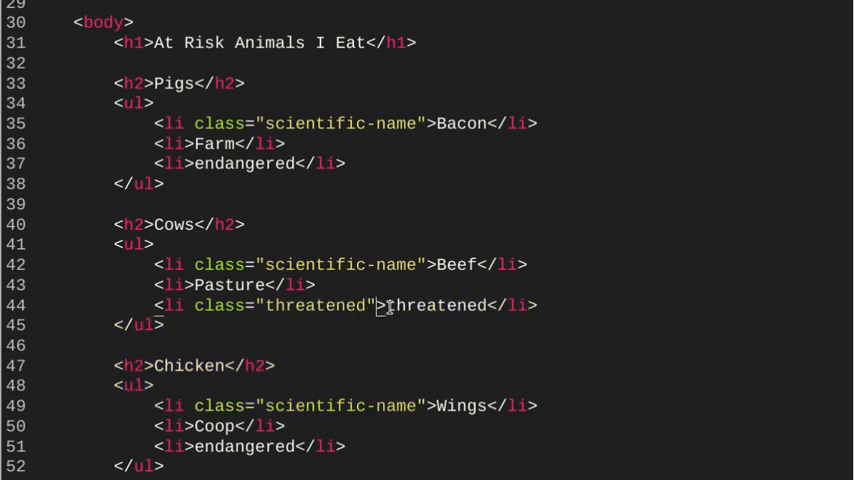
{"action": "left_click", "coordinate": [625, 15]}
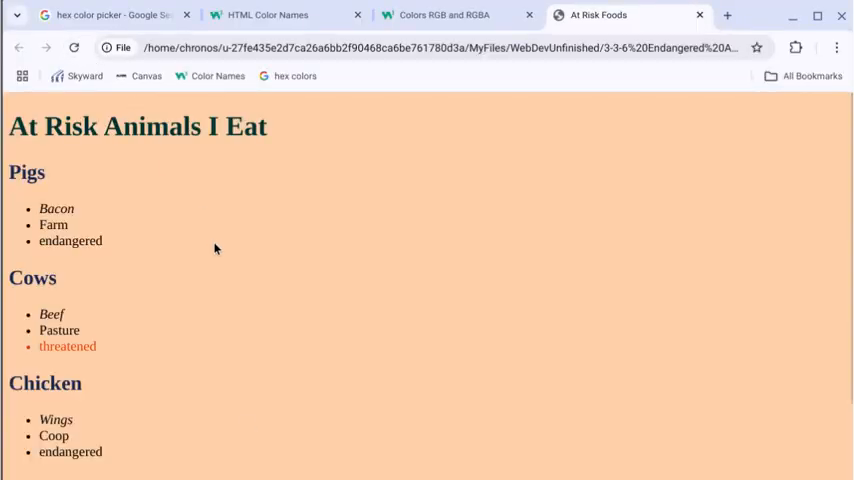
Reload the At Risk Foods preview to see the Cows threatened item in OrangeRed
{"action": "double_click", "coordinate": [67, 346]}
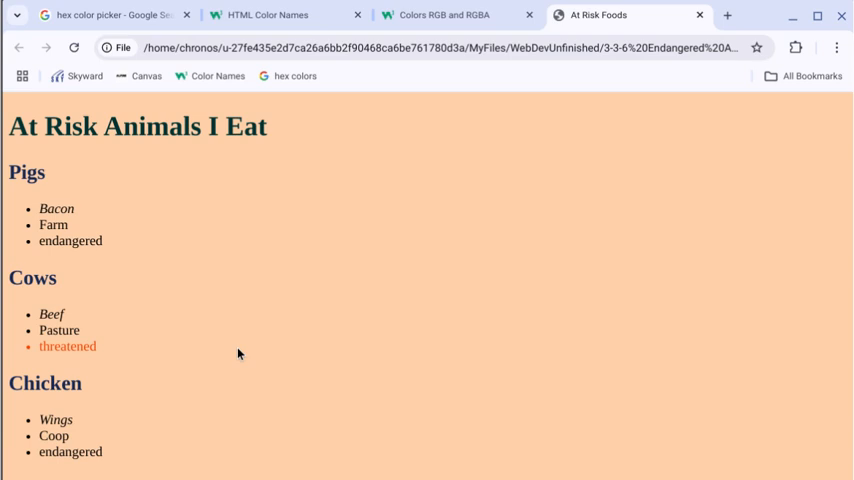
{"action": "scroll", "scroll_direction": "down", "scroll_amount": 3}
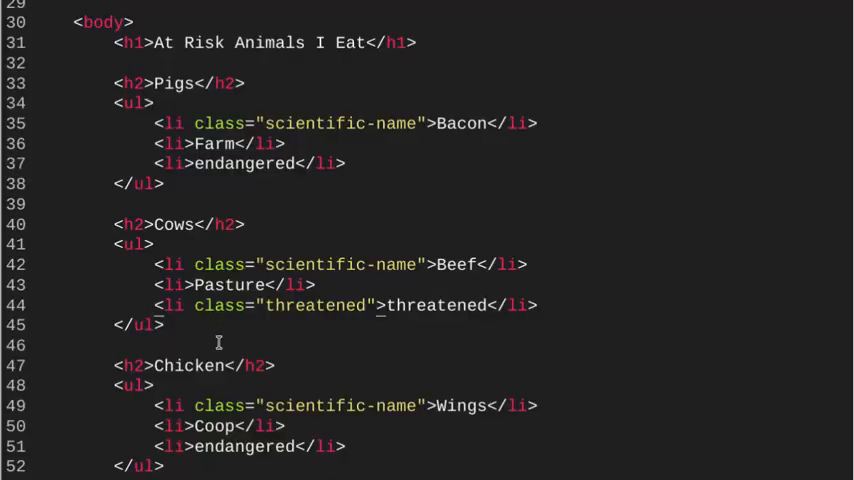
Add a .endangered rule with color:red; below the .threatened rule
{"action": "scroll", "scroll_direction": "up", "scroll_amount": 3}
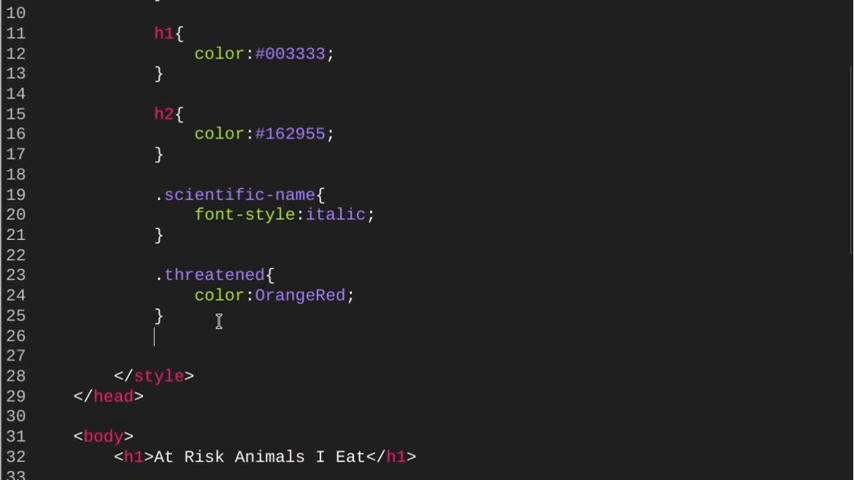
{"action": "type", "text": ".end"}
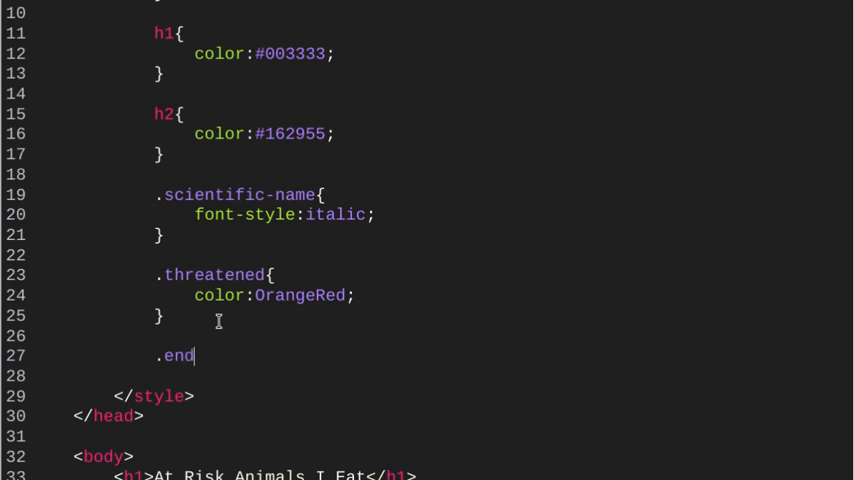
{"action": "type", "text": "angered{"}
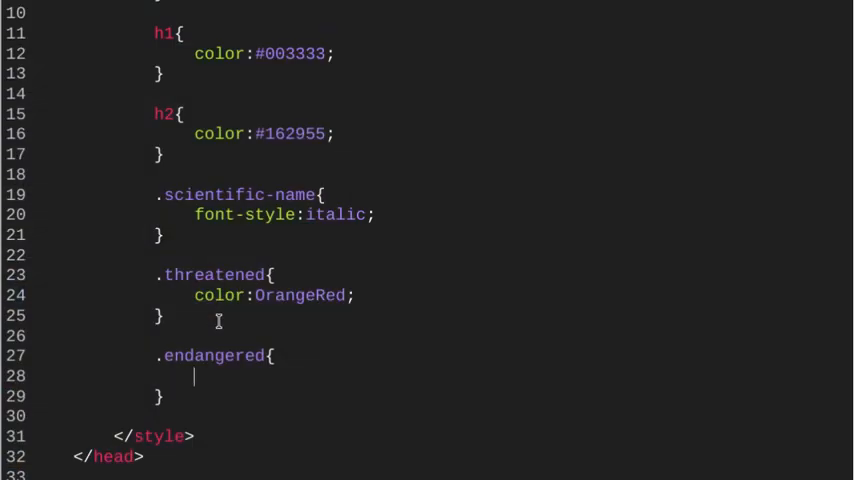
{"action": "type", "text": "color"}
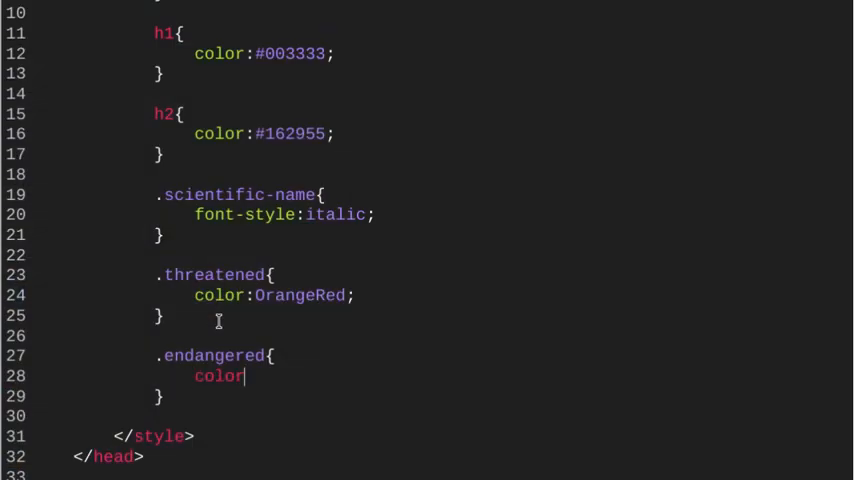
{"action": "type", "text": ":"}
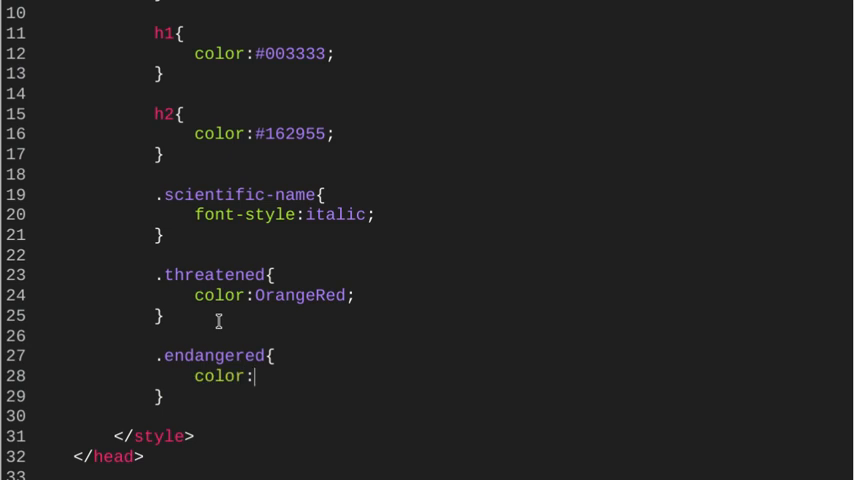
{"action": "type", "text": "red;"}
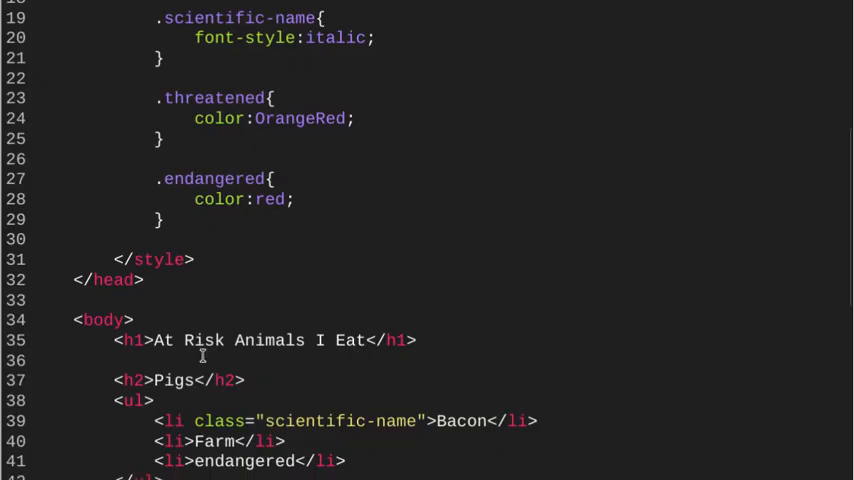
Give the endangered list item under Pigs the class "endangered"
{"action": "scroll", "scroll_direction": "down", "scroll_amount": 3}
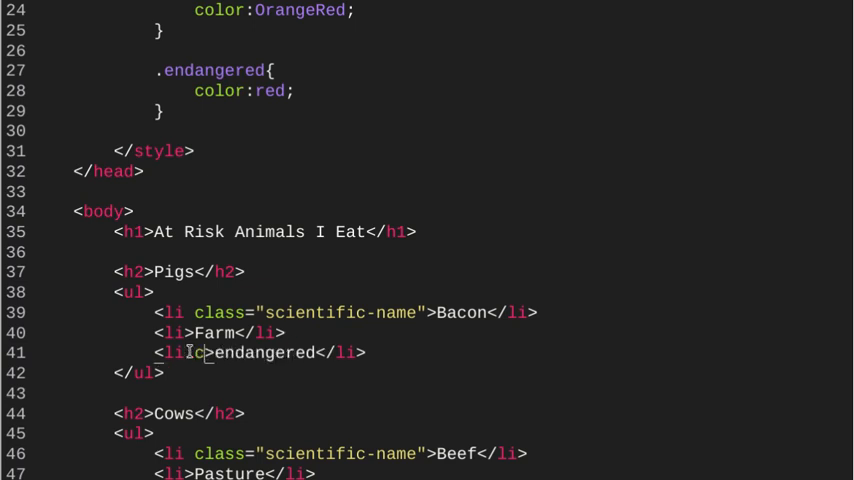
{"action": "type", "text": "class=\""}
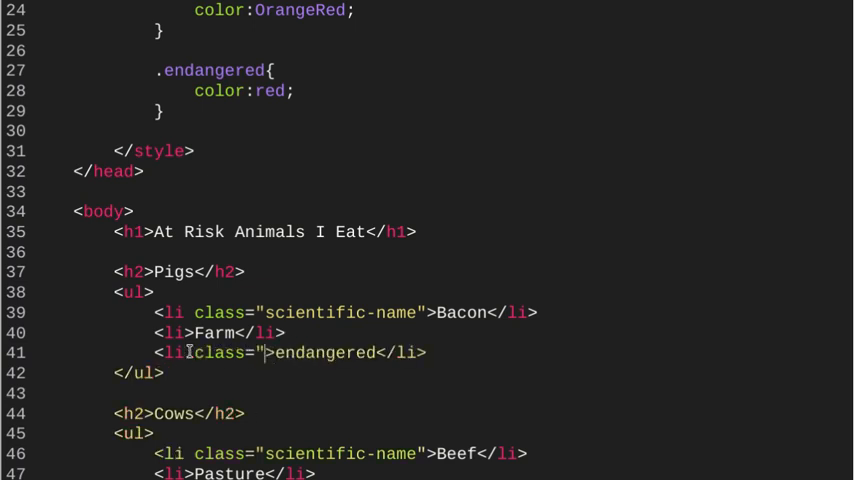
{"action": "type", "text": "endangered"}
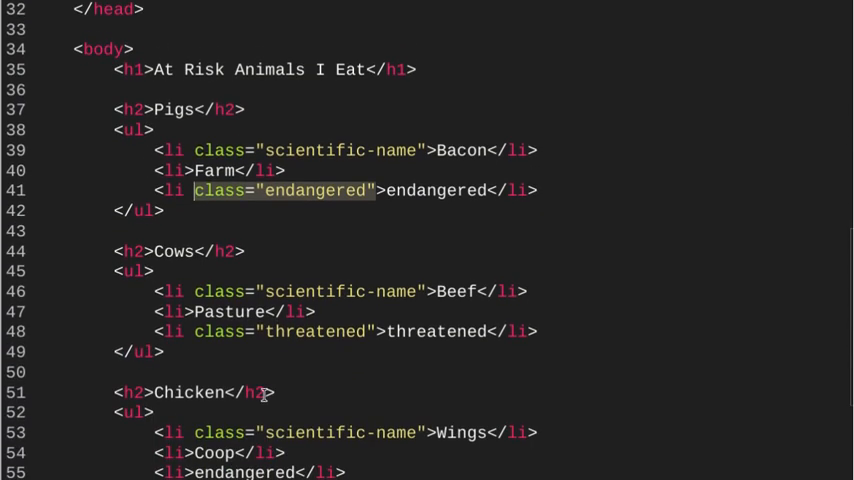
{"action": "scroll", "scroll_direction": "down", "scroll_amount": 3}
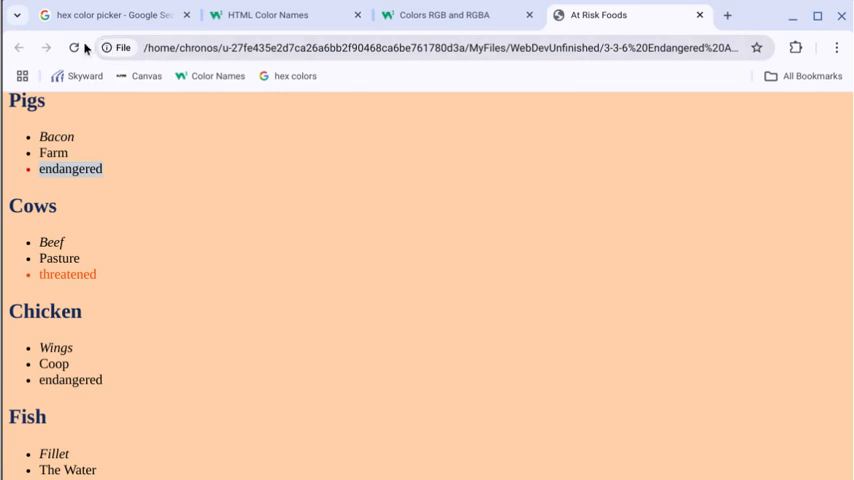
Reload the At Risk Foods page and check that the endangered items show red
{"action": "scroll", "scroll_direction": "down", "scroll_amount": 3}
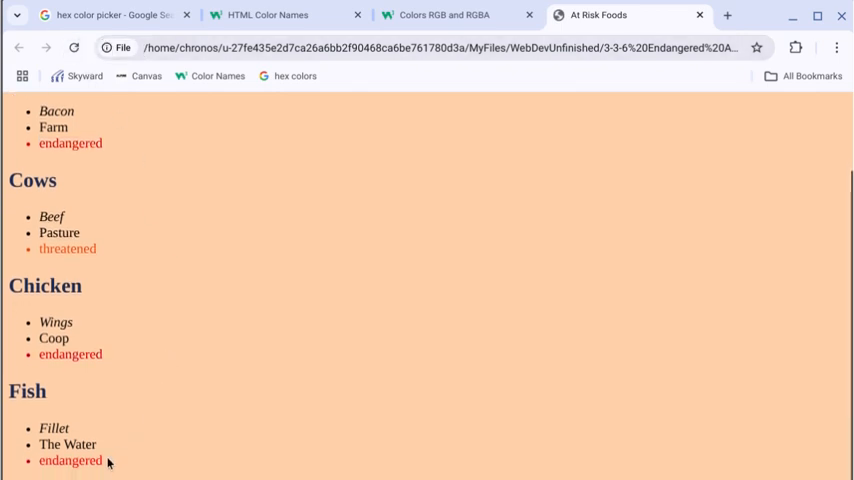
{"action": "double_click", "coordinate": [67, 248]}
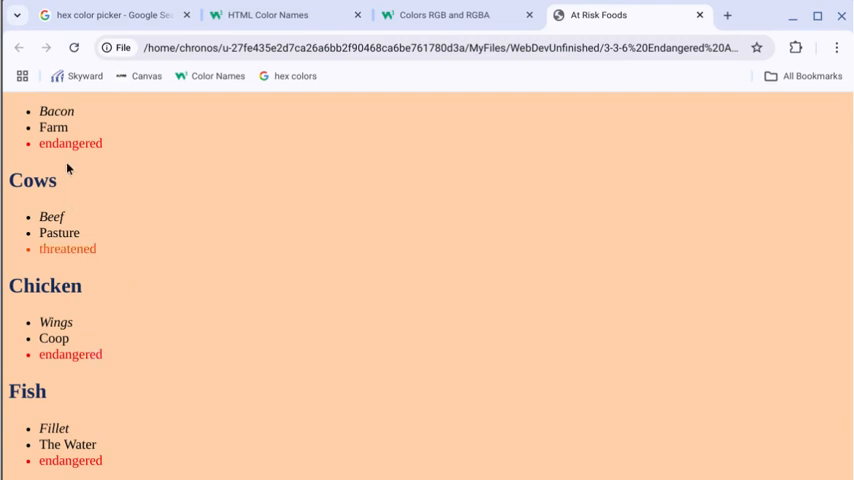
{"action": "scroll", "scroll_direction": "up", "scroll_amount": 3}
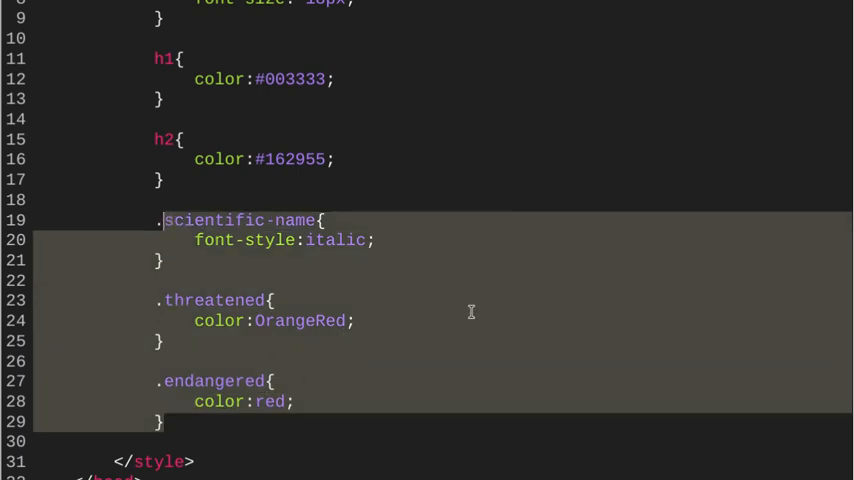
{"action": "scroll", "scroll_direction": "down", "scroll_amount": 3}
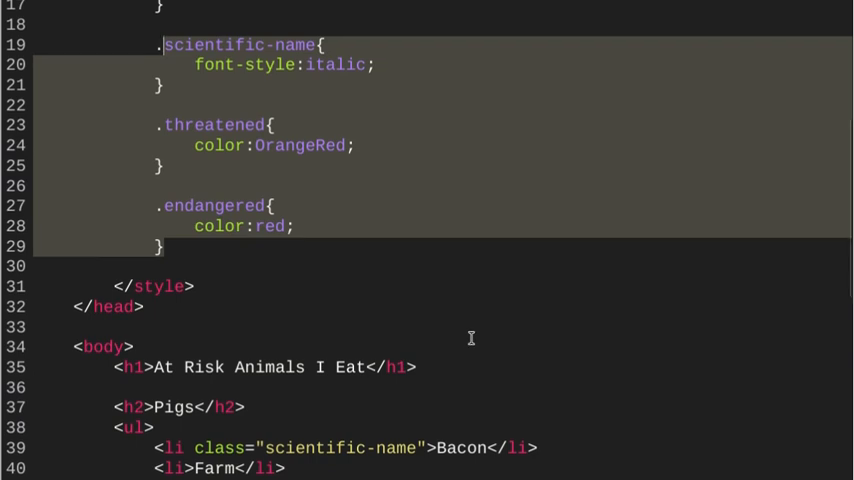
{"action": "scroll", "scroll_direction": "down", "scroll_amount": 3}
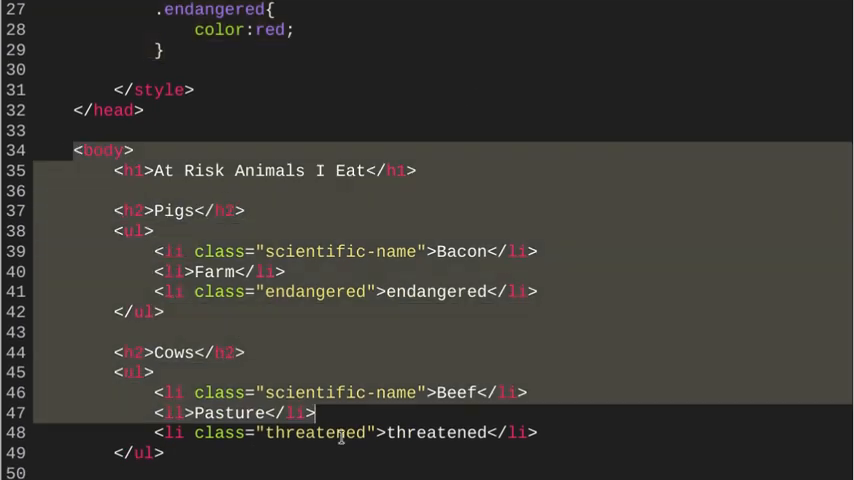
{"action": "scroll", "scroll_direction": "down", "scroll_amount": 3}
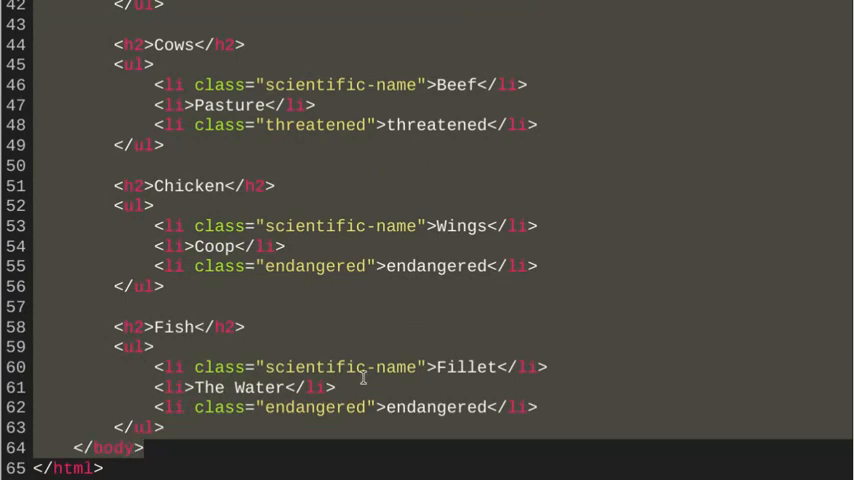
{"action": "scroll", "scroll_direction": "up", "scroll_amount": 3}
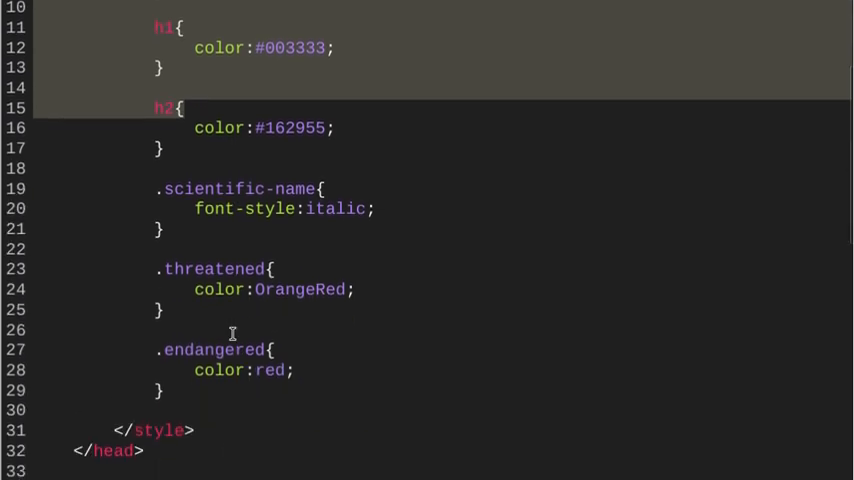
{"action": "scroll", "scroll_direction": "down", "scroll_amount": 3}
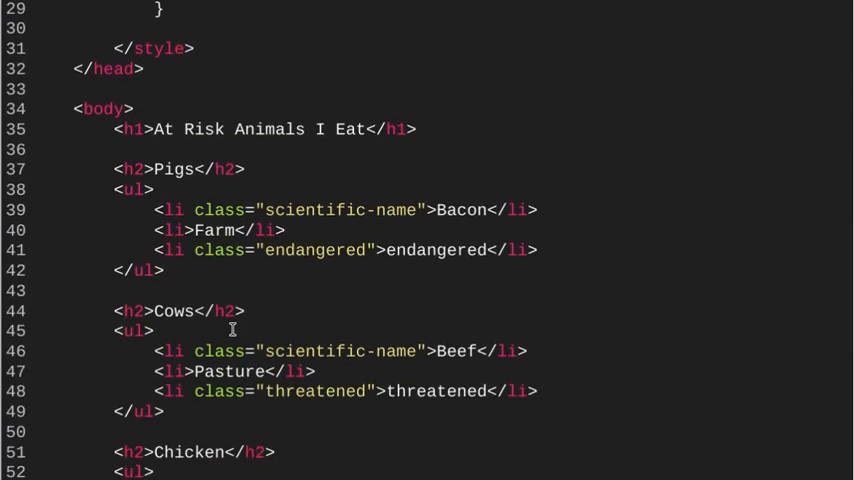
{"action": "mouse_move", "coordinate": [221, 230]}
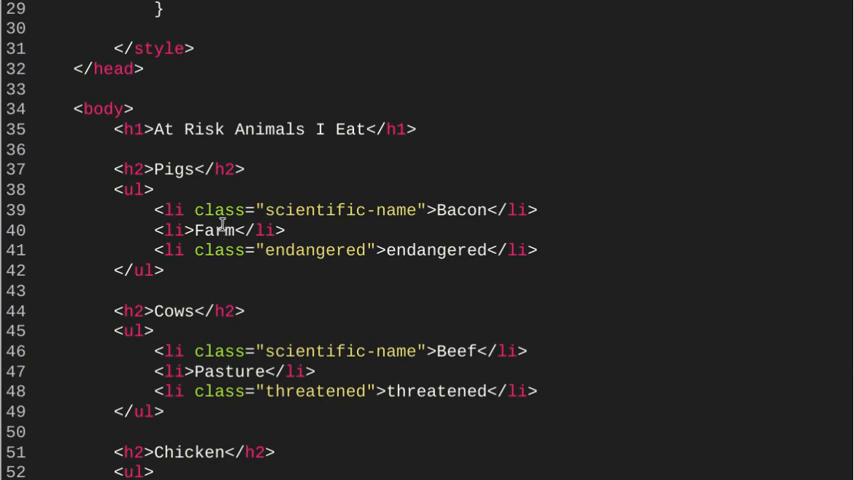
{"action": "scroll", "scroll_direction": "down", "scroll_amount": 3}
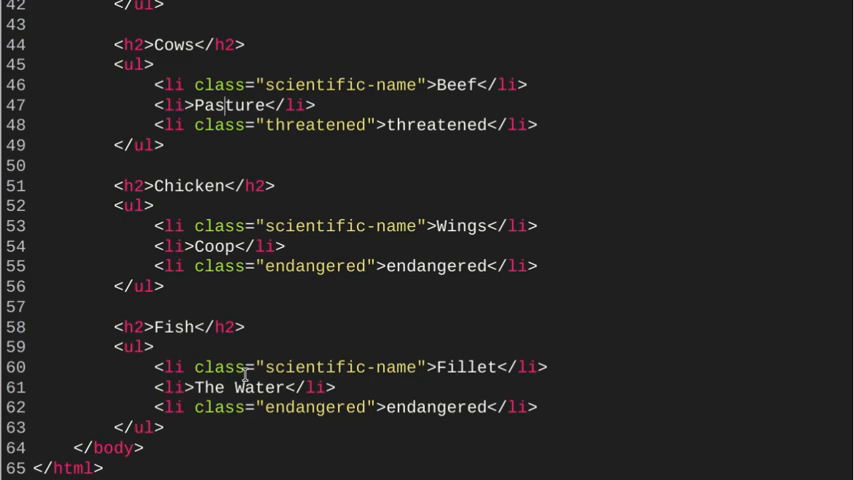
{"action": "scroll", "scroll_direction": "up", "scroll_amount": 3}
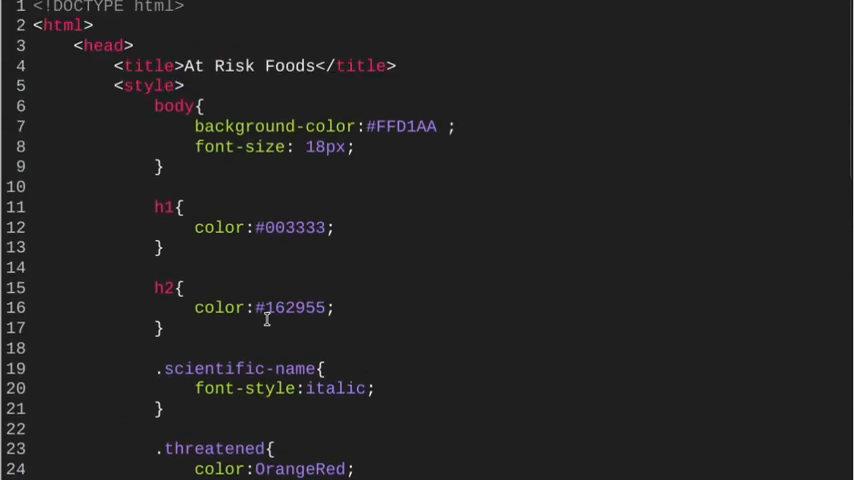
{"action": "scroll", "scroll_direction": "down", "scroll_amount": 3}
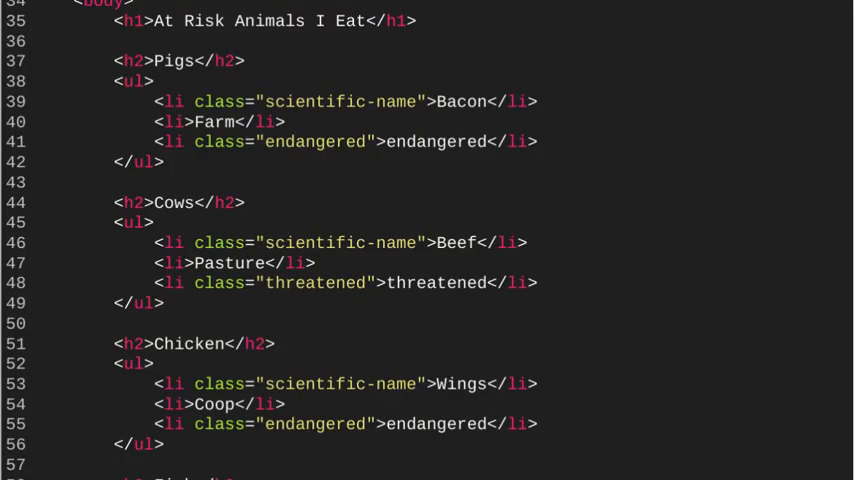
{"action": "scroll", "scroll_direction": "up", "scroll_amount": 3}
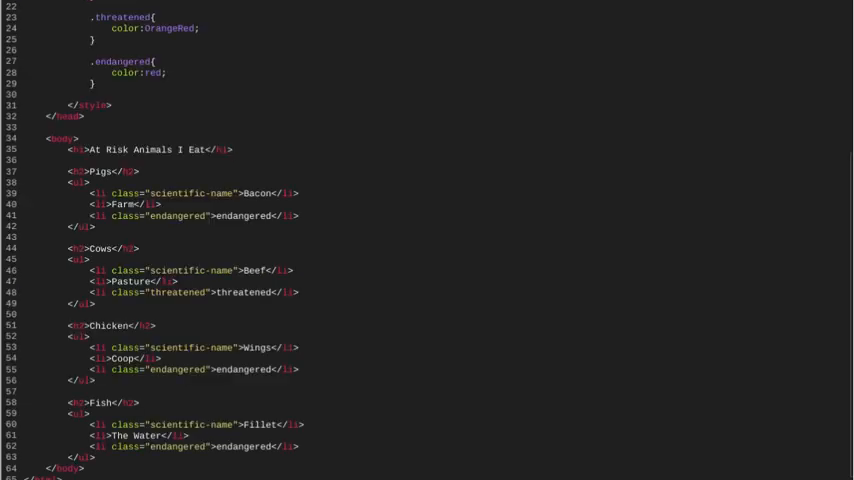
Zoom out the editor and scroll through the whole 65-line file
{"action": "scroll", "scroll_direction": "up", "scroll_amount": 3}
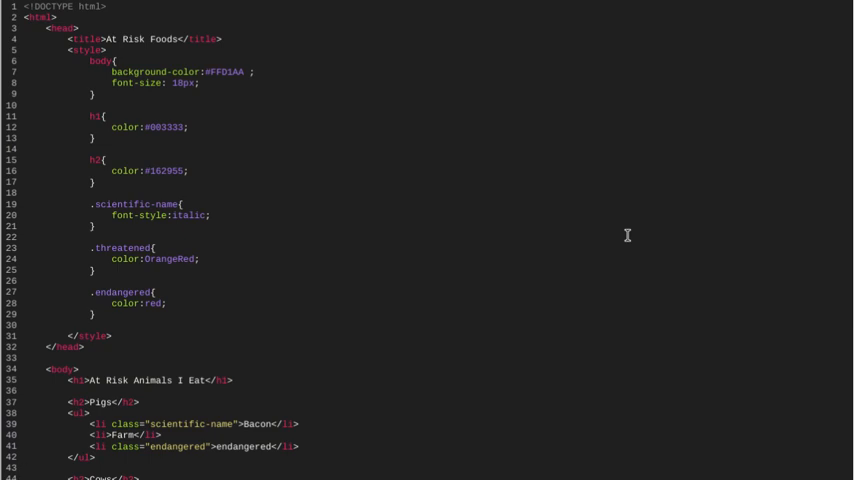
{"action": "scroll", "scroll_direction": "down", "scroll_amount": 3}
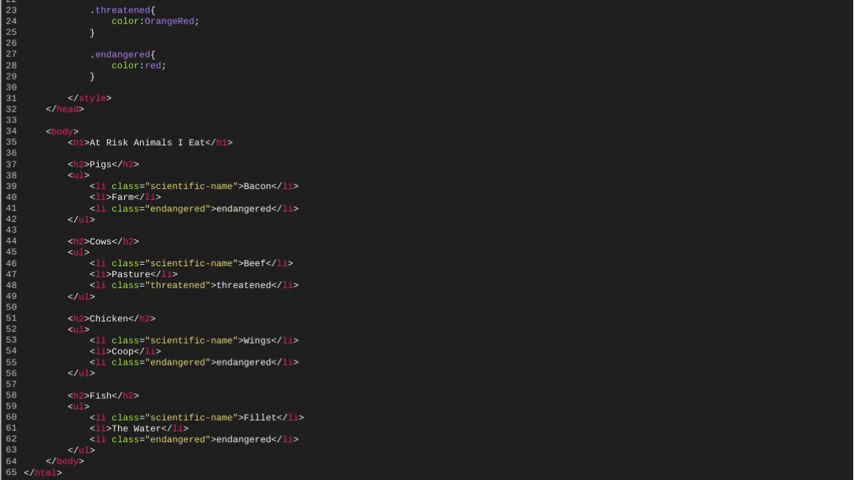
{"action": "left_click", "coordinate": [22, 230]}
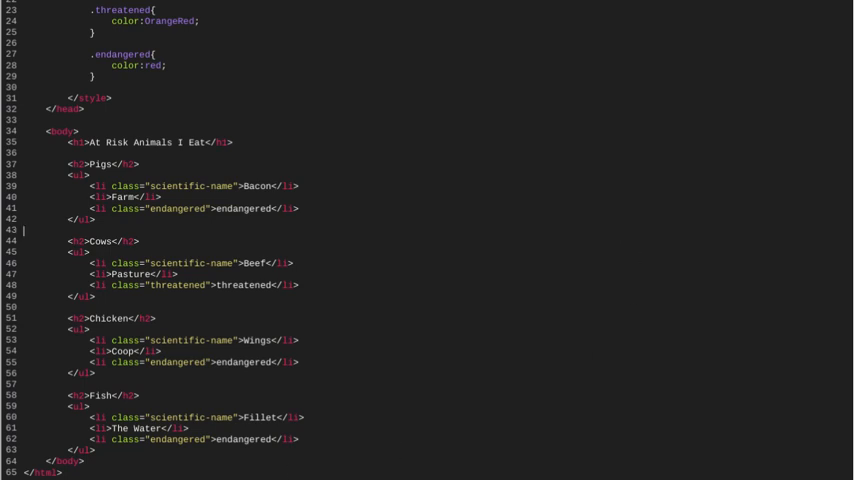